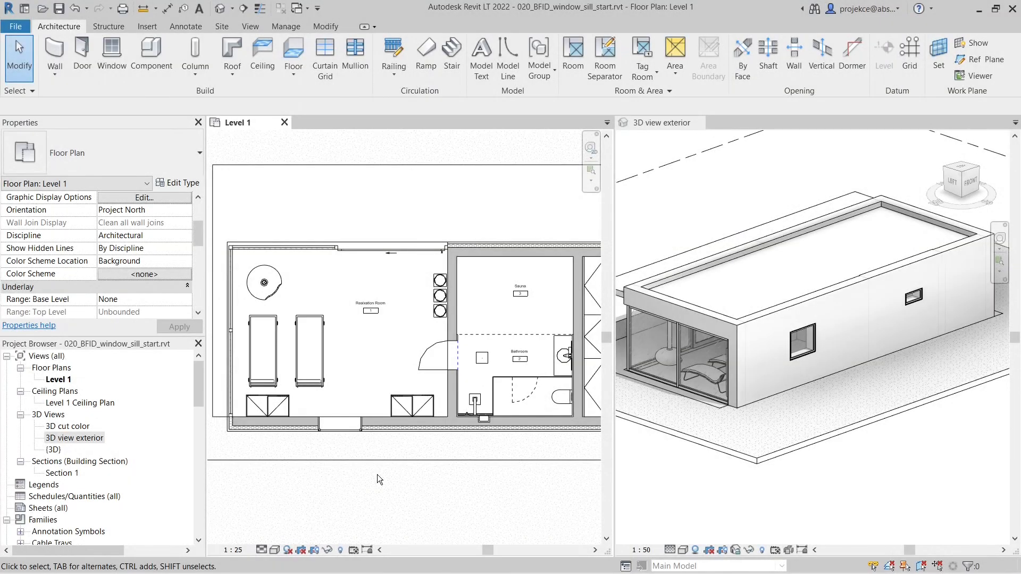
Select the small 800 x 400 bathroom window in the Level 1 plan to read its 1500 sill height
click(490, 461)
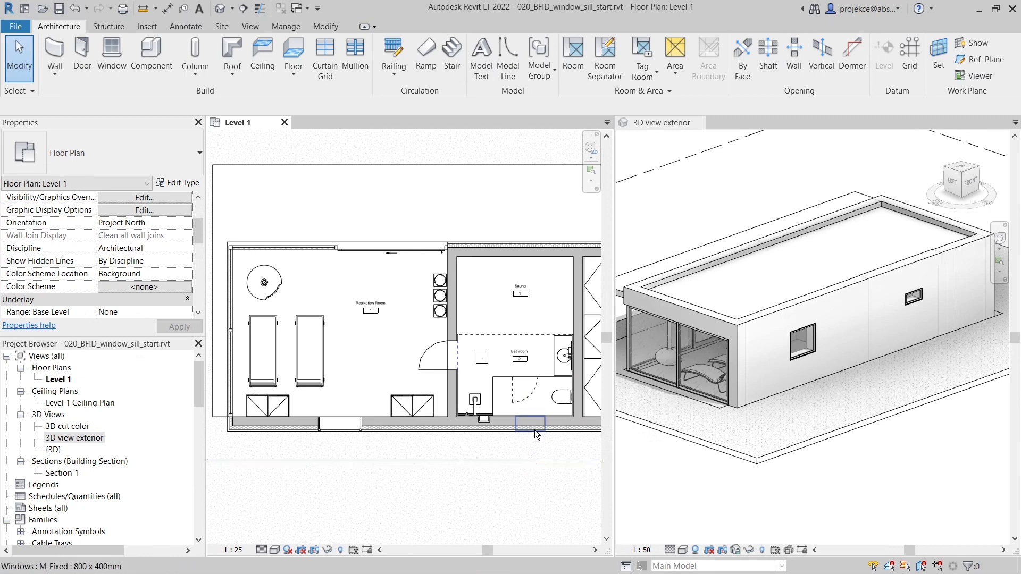
click(529, 425)
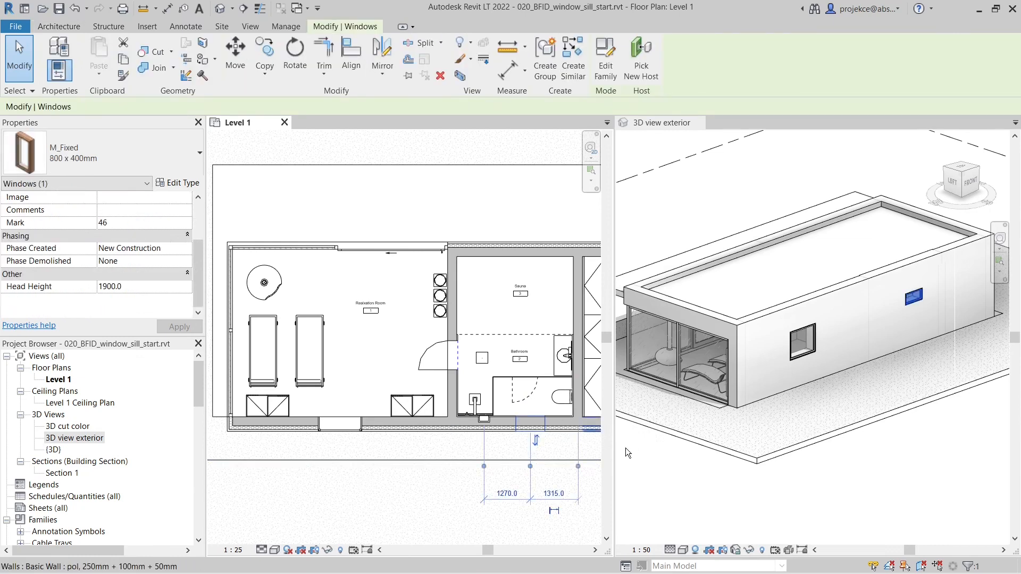
mouse_move(932, 312)
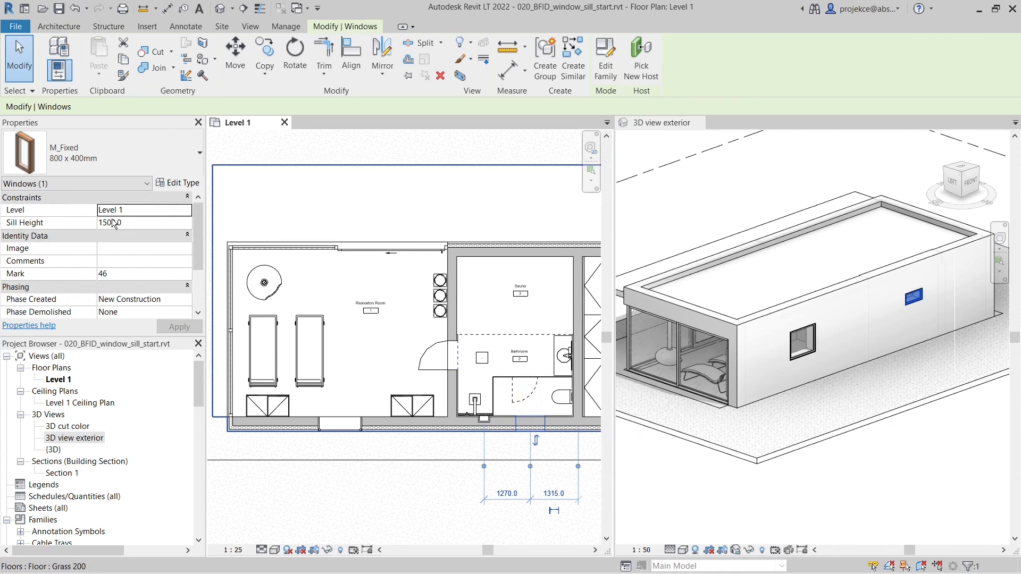
click(263, 352)
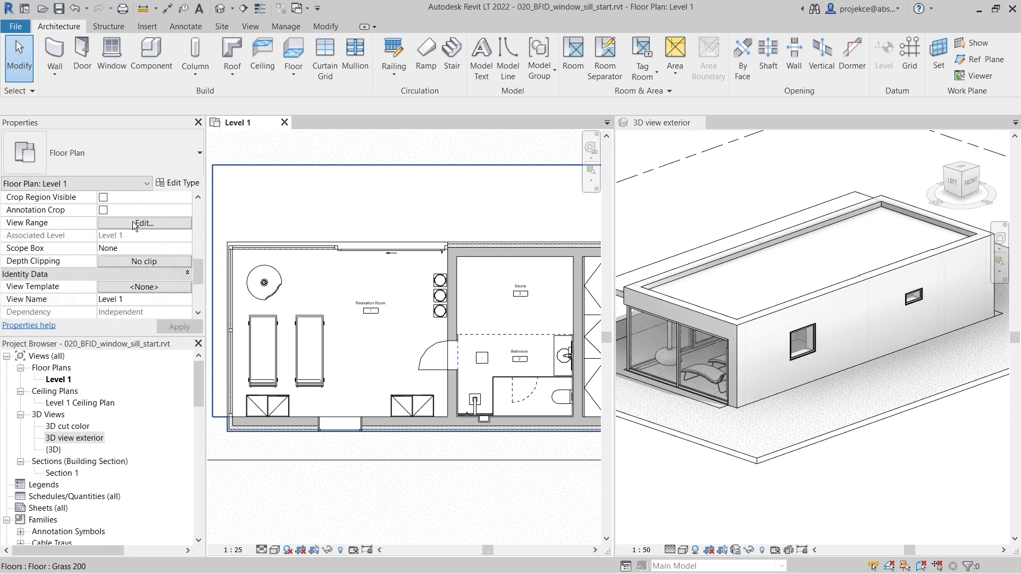
click(143, 222)
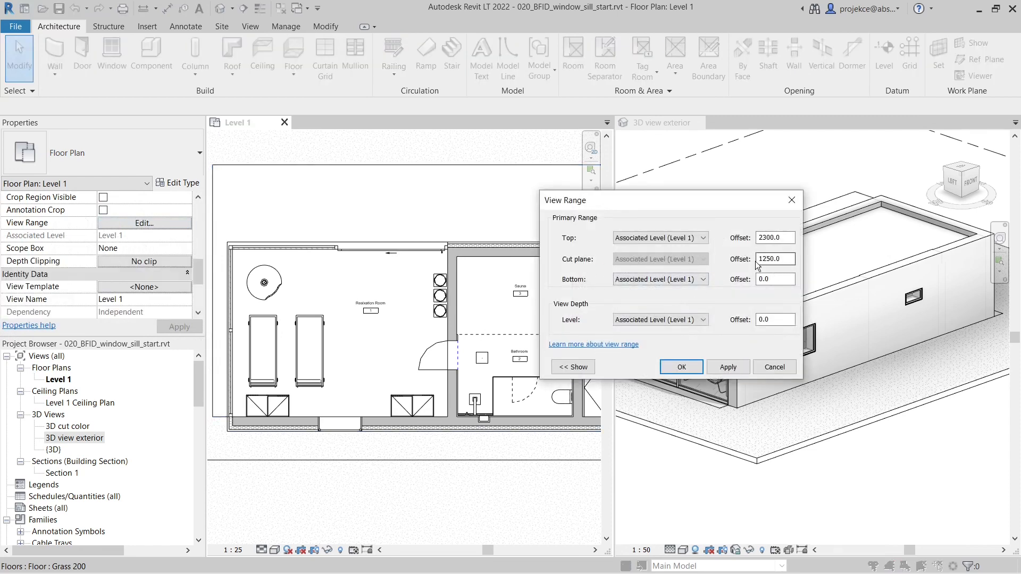
click(773, 258)
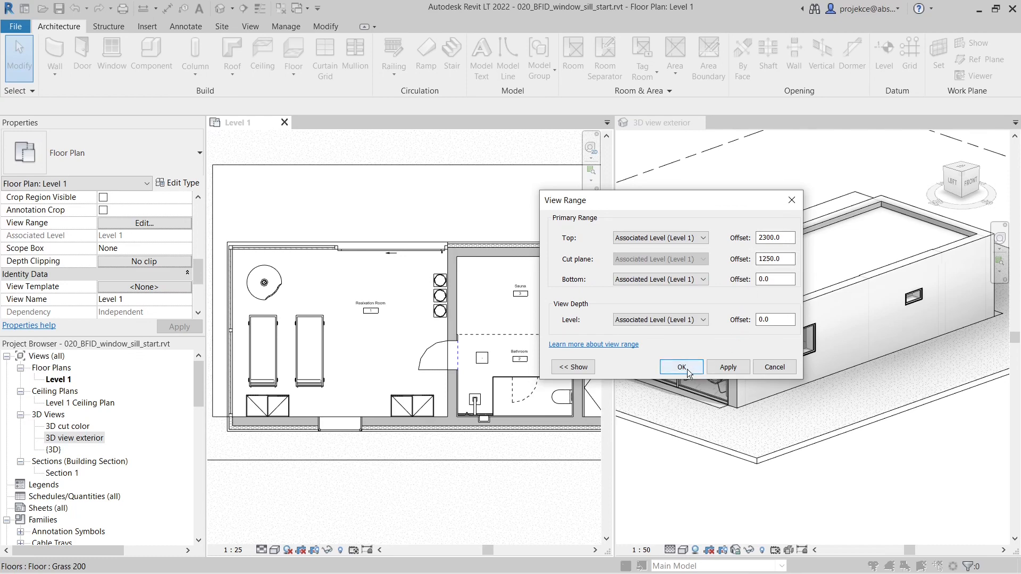
click(681, 367)
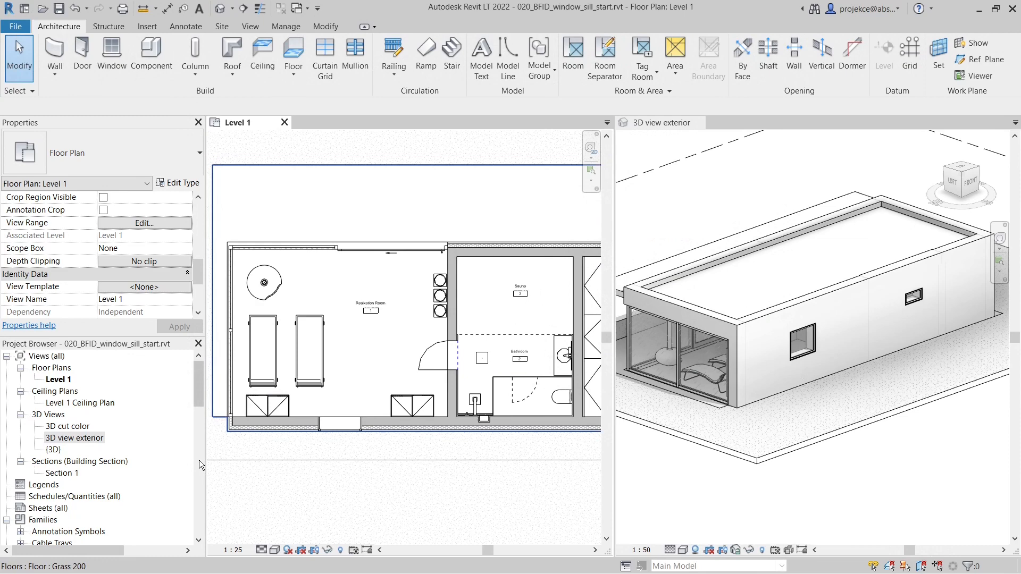
View Section 1, pick the red 1250 cut-plane line below the 1500 sill, then return to Level 1
right_click(447, 212)
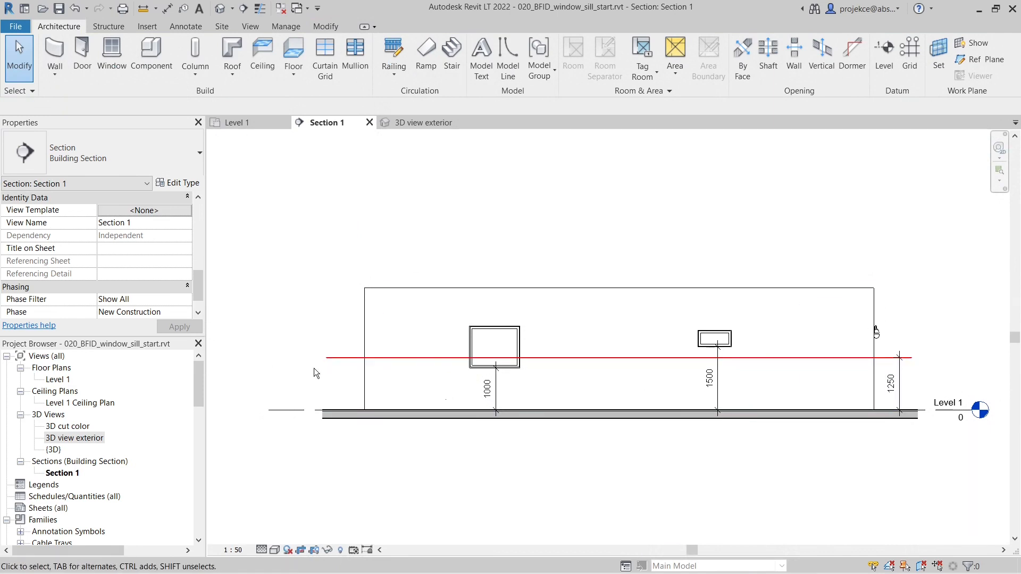
click(891, 381)
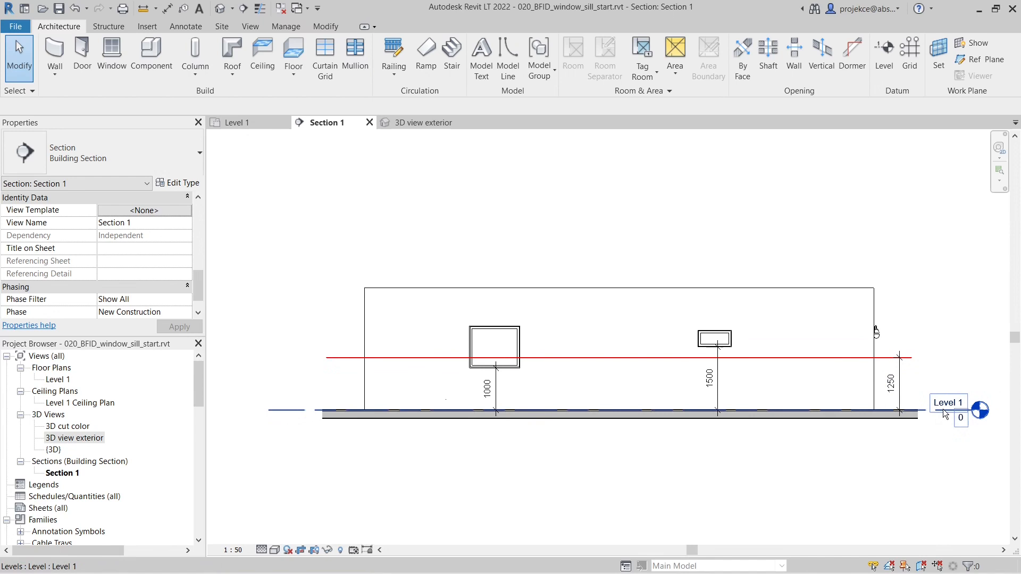
click(556, 358)
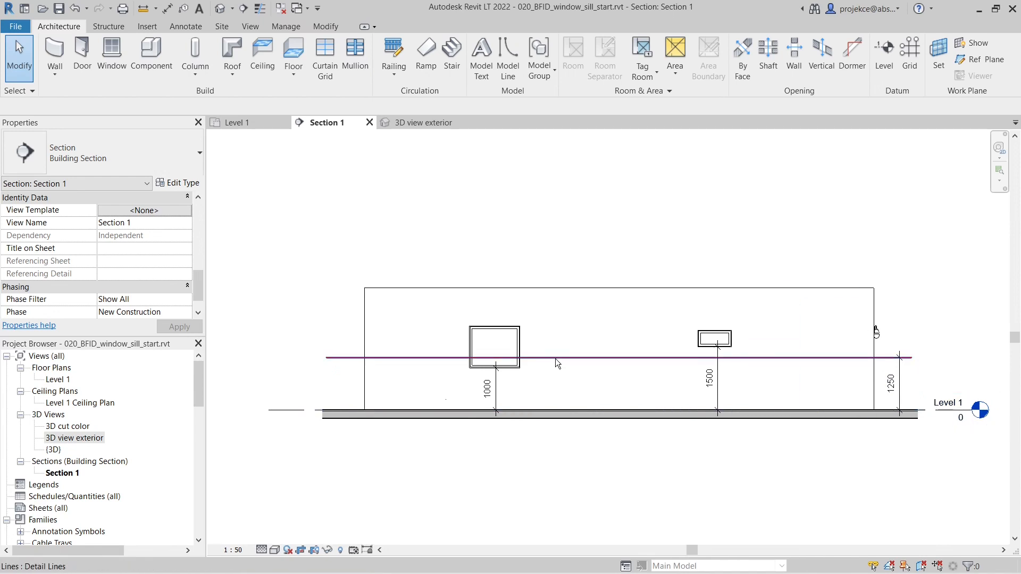
click(714, 338)
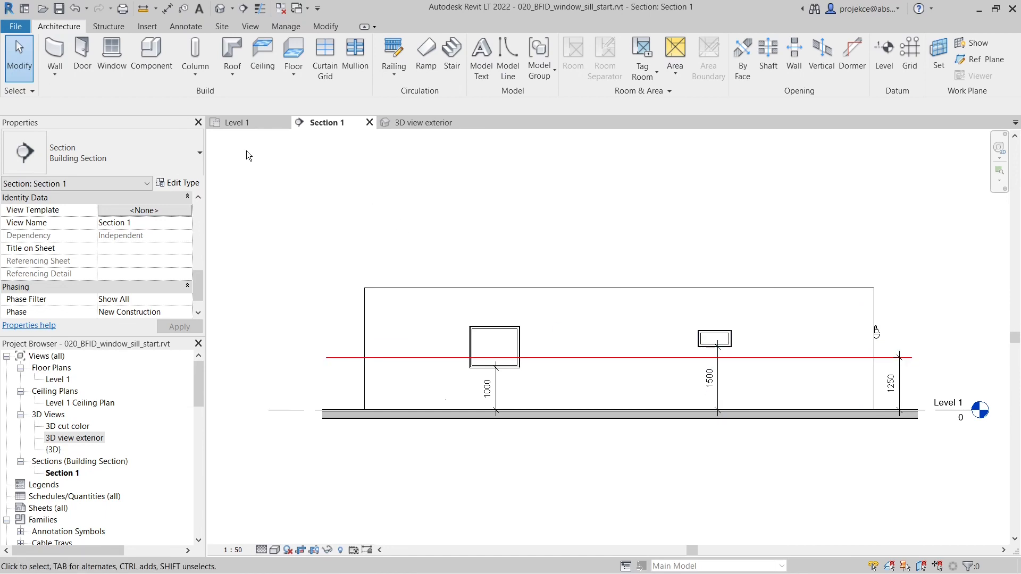
click(235, 123)
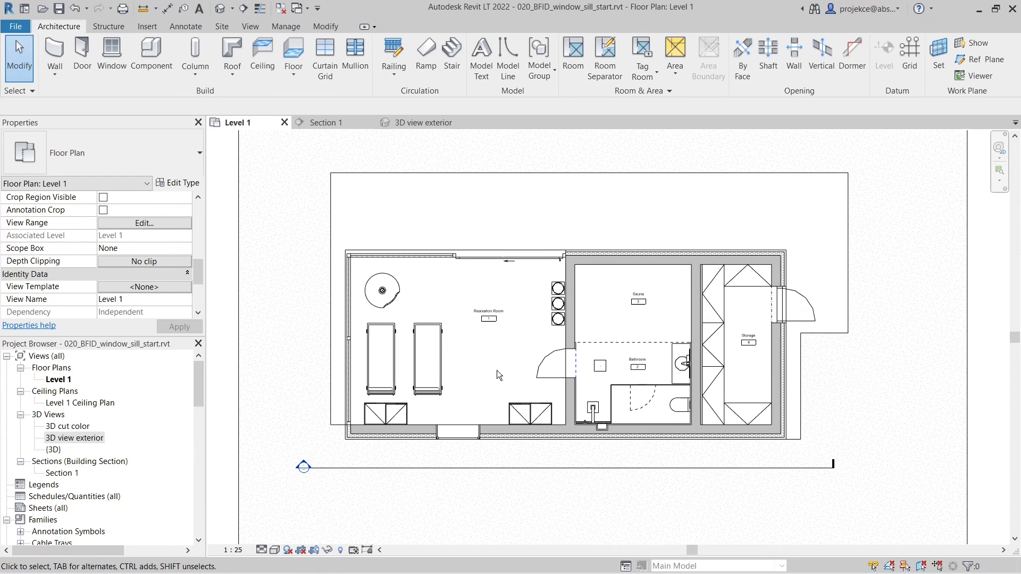
Start a Plan Region from the View tab and begin a rectangle boundary around the bathroom window
click(249, 25)
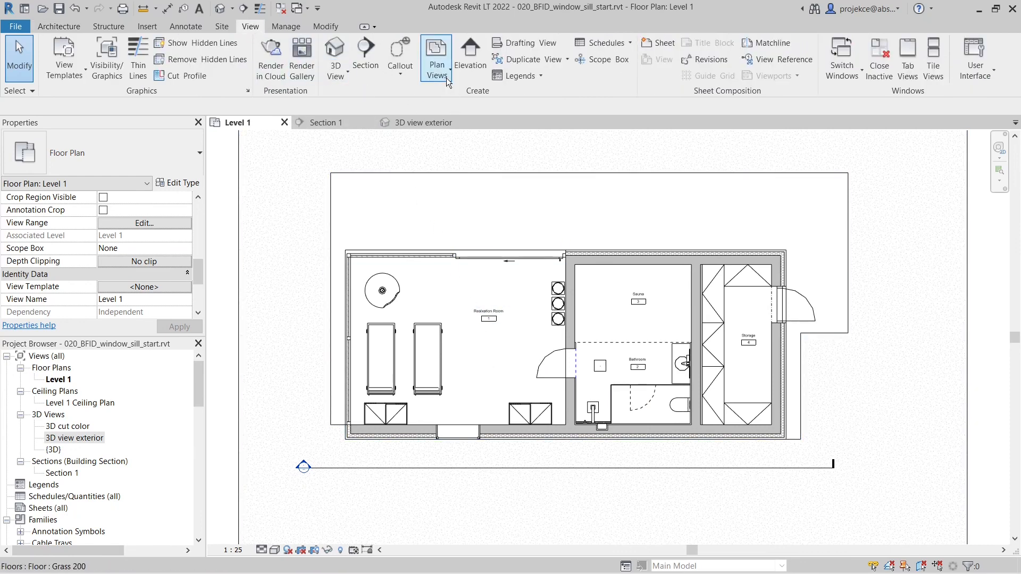
click(436, 59)
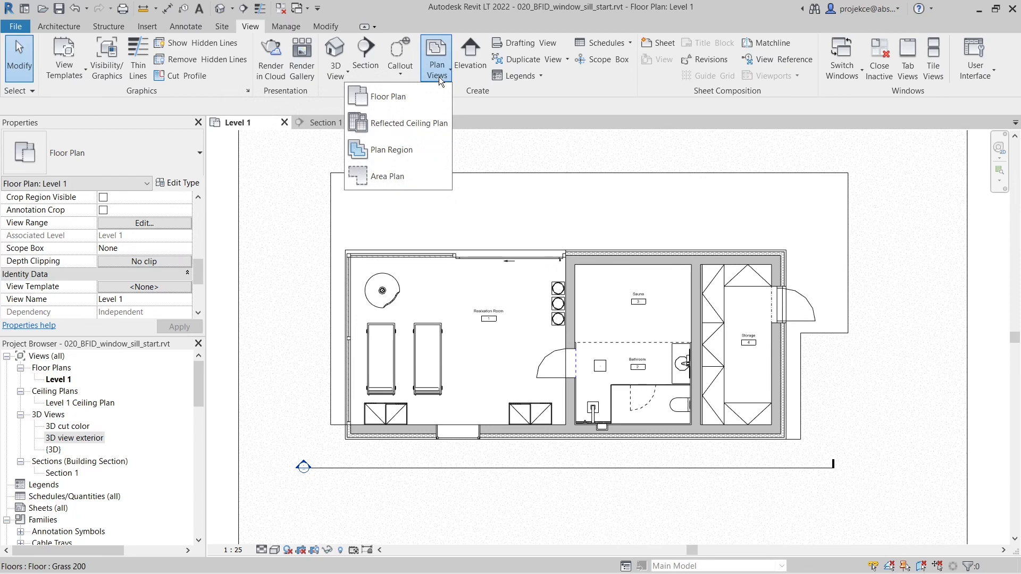
mouse_move(390, 149)
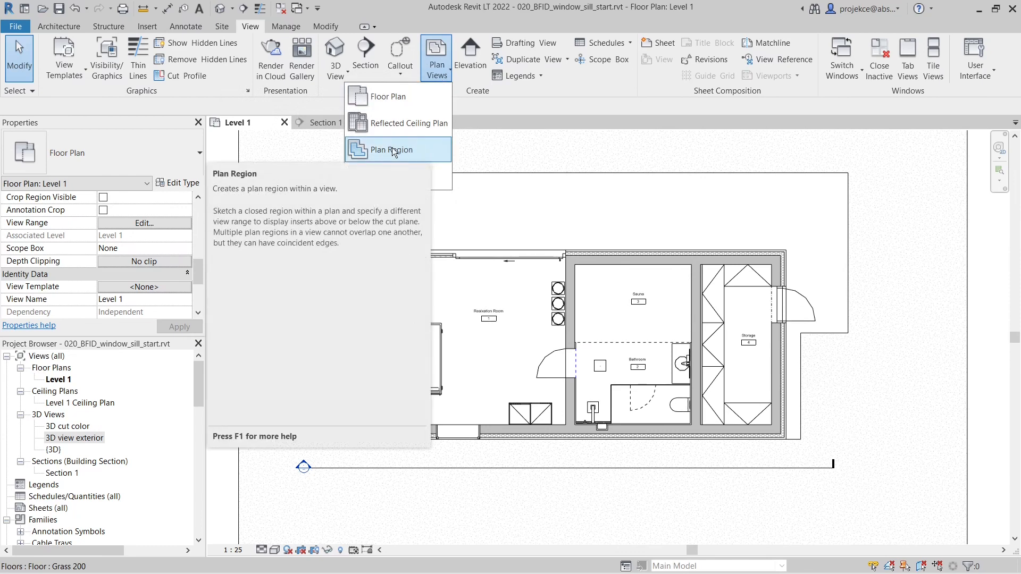
click(392, 149)
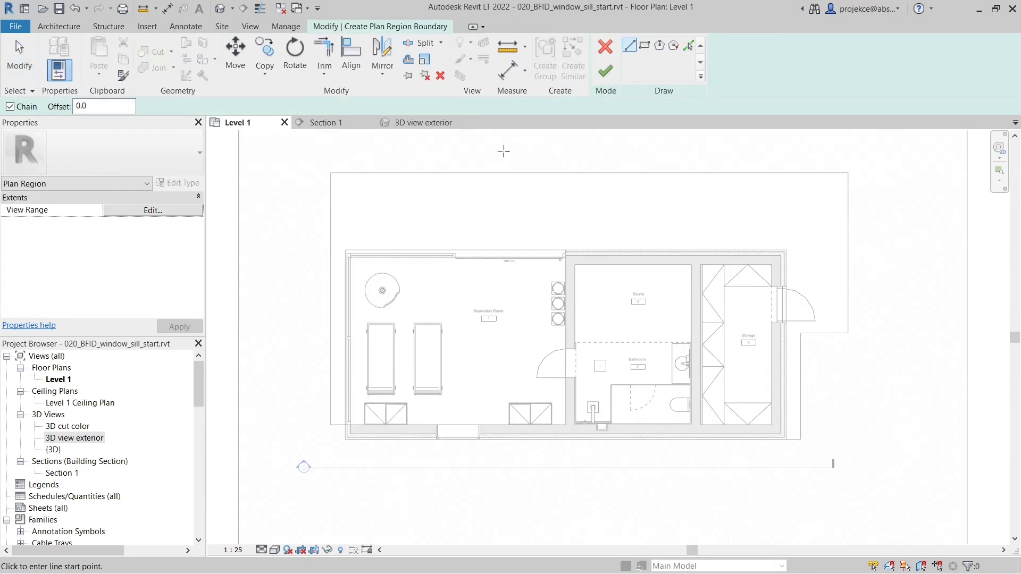
mouse_move(645, 45)
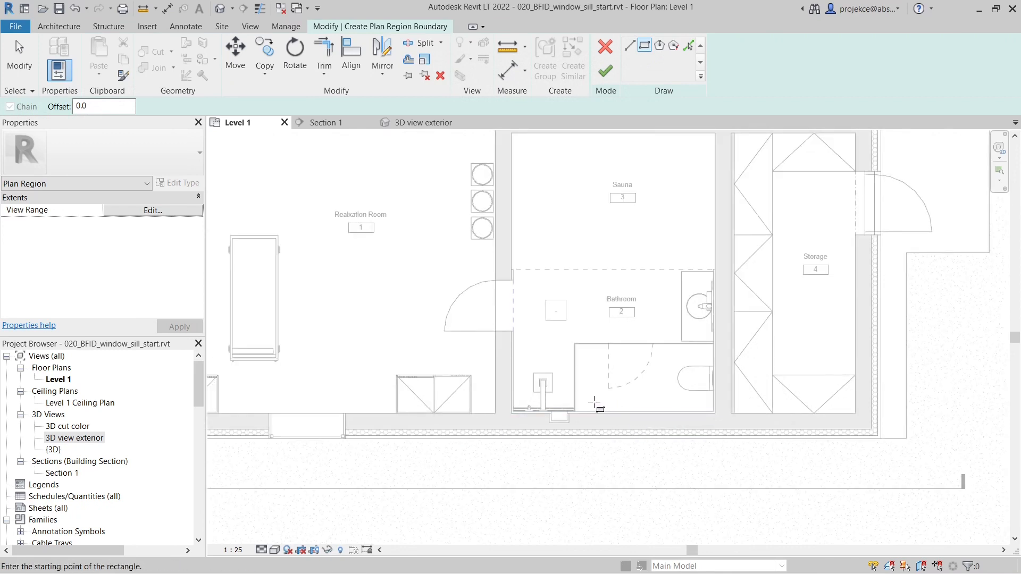
click(593, 379)
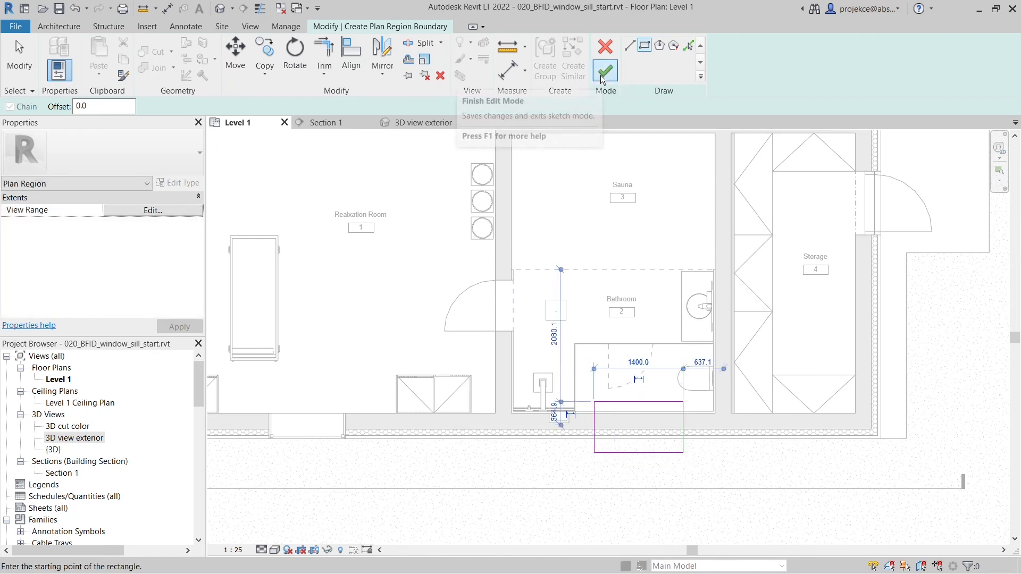
Finish the plan region boundary and select the new region around the bathroom window
click(604, 67)
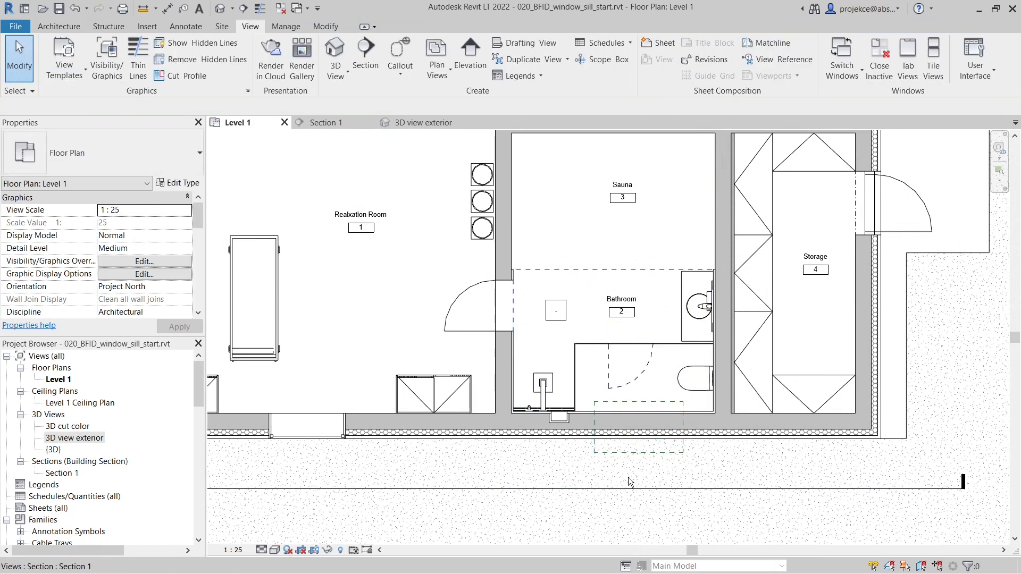
click(646, 449)
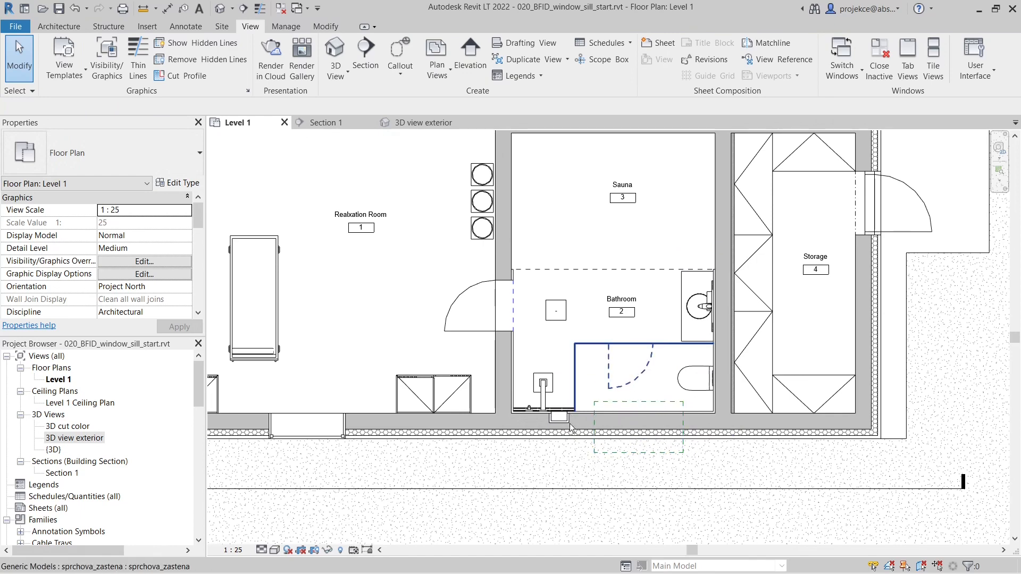
click(638, 427)
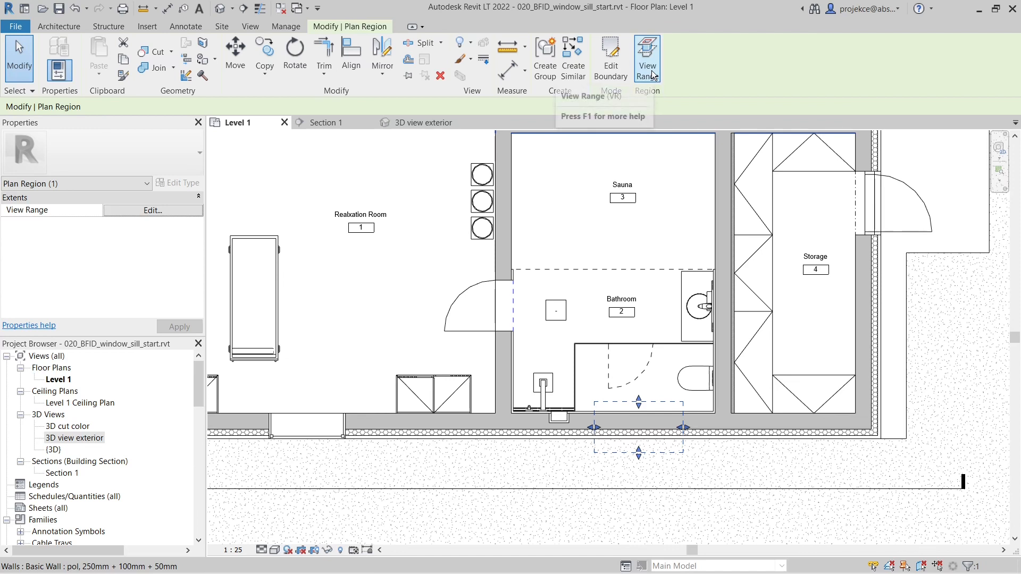
mouse_move(684, 433)
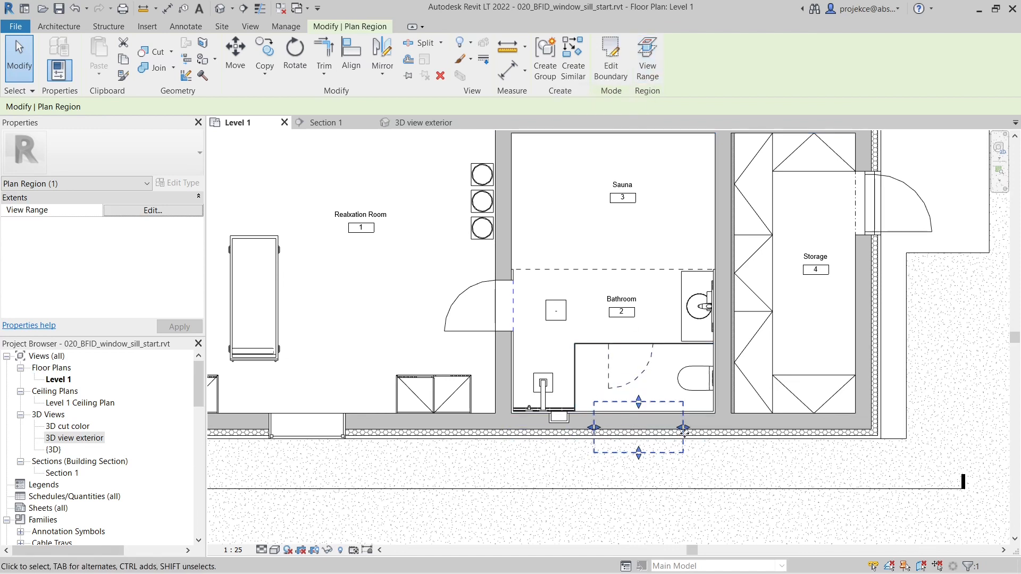
click(361, 215)
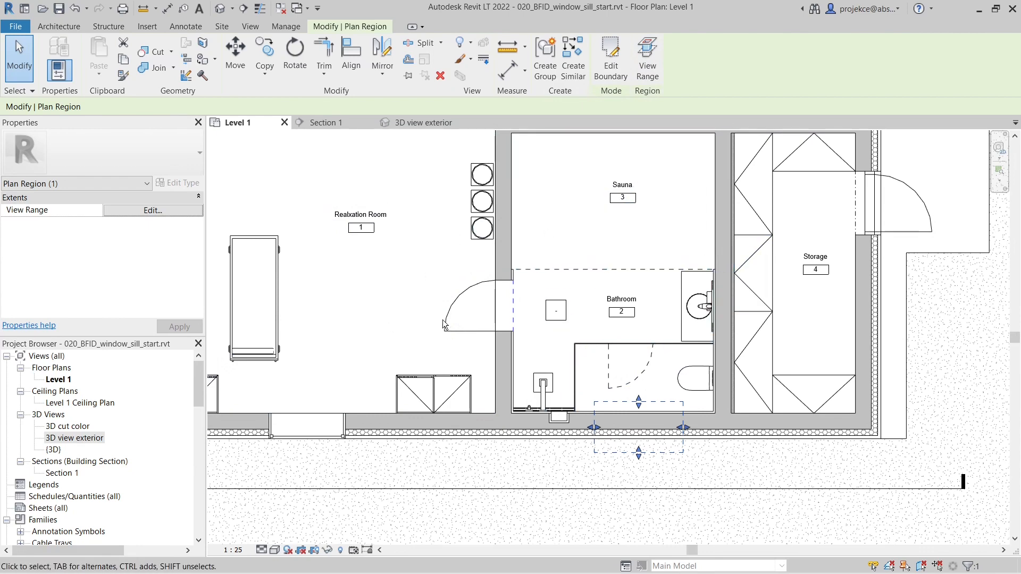
Set the plan region's View Range cut plane offset from 1250 to 1600 and confirm
click(152, 211)
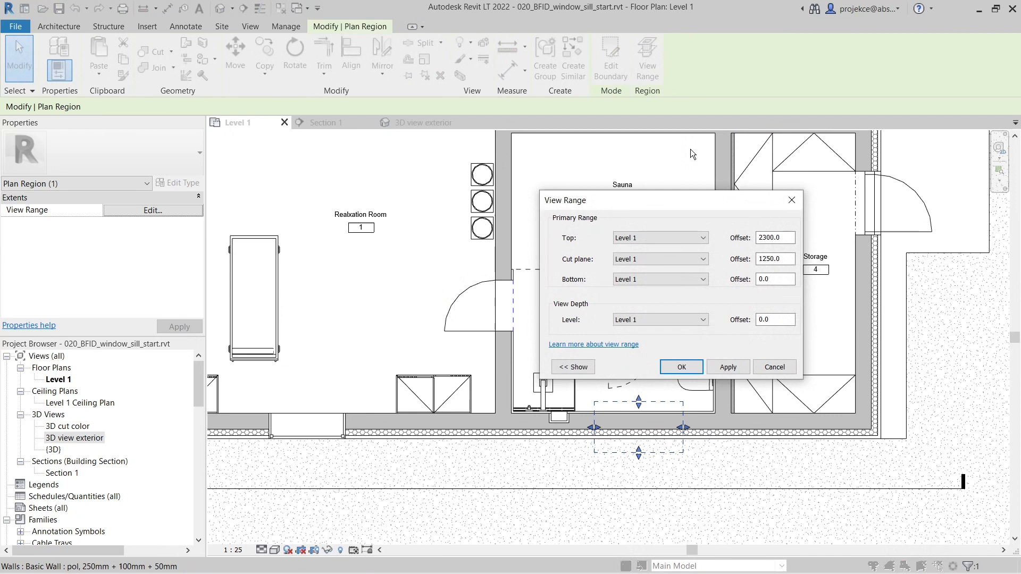
click(775, 258)
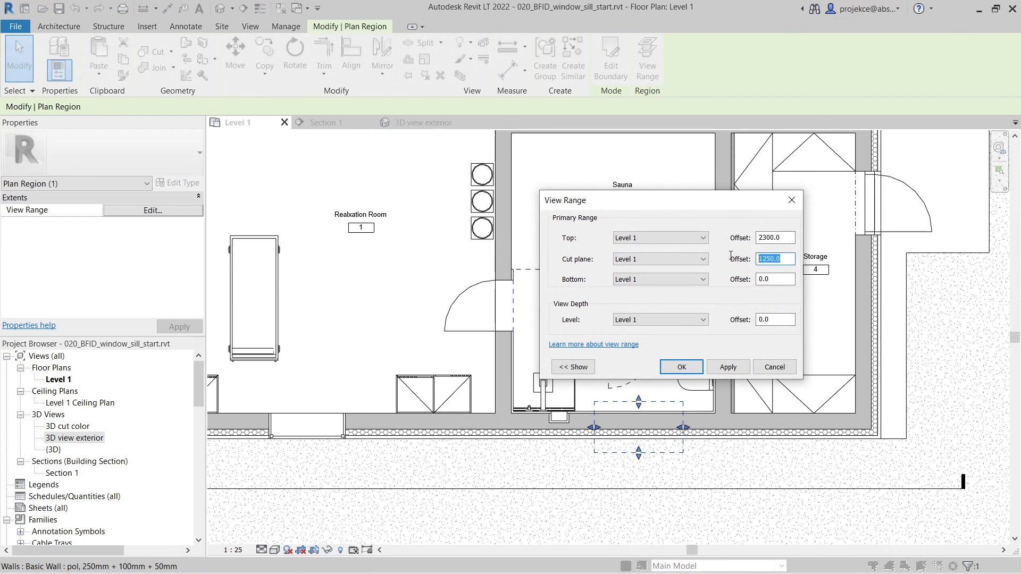
text(160)
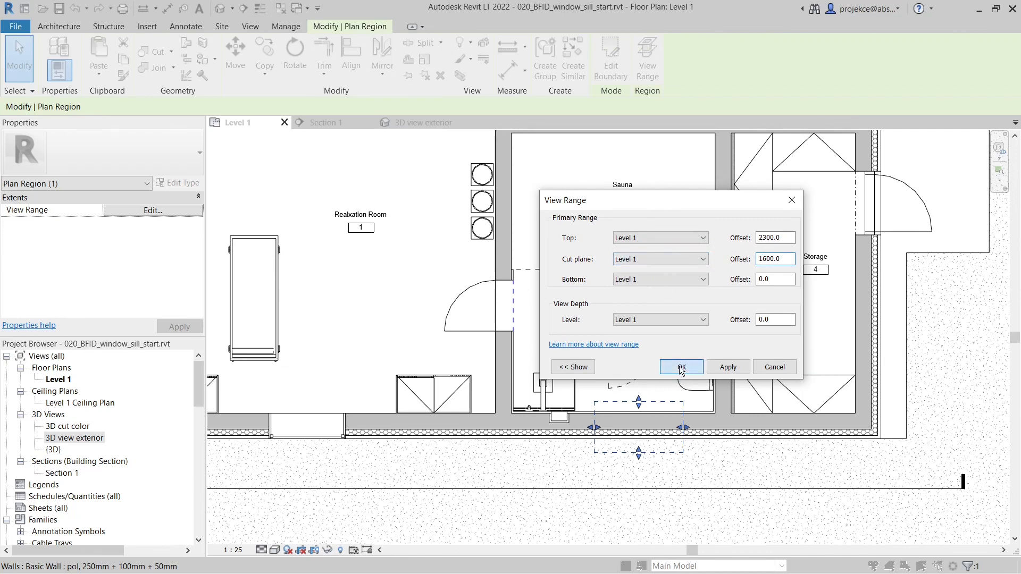
click(680, 367)
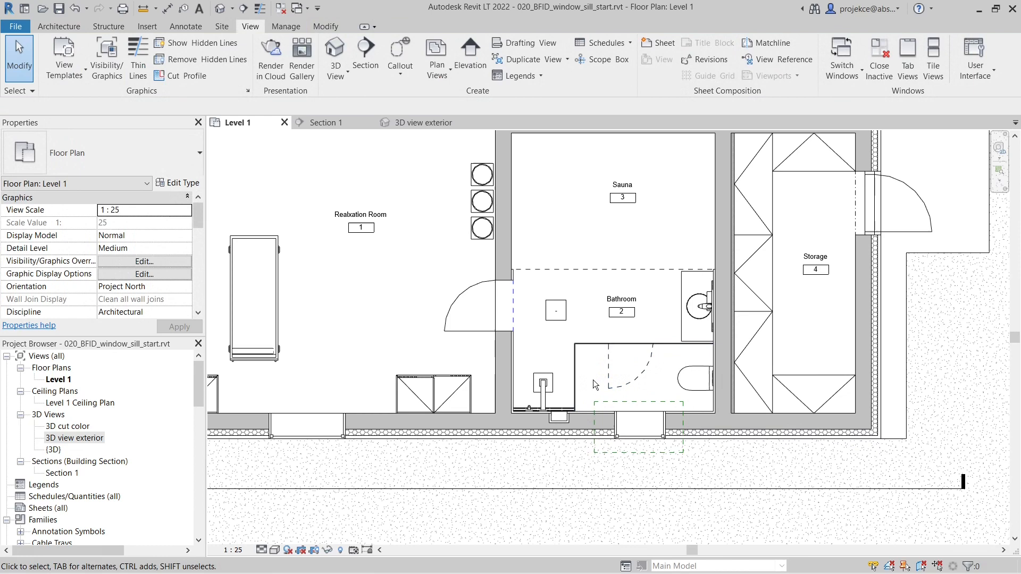
Drag the plan region's right edge leftward so it frames just the bathroom window, then deselect
click(637, 426)
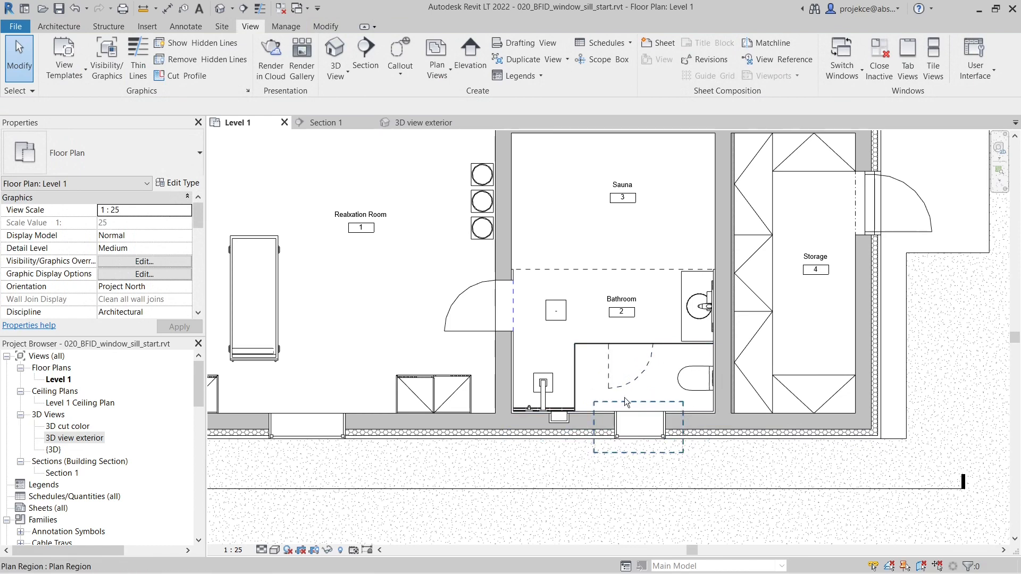
click(638, 423)
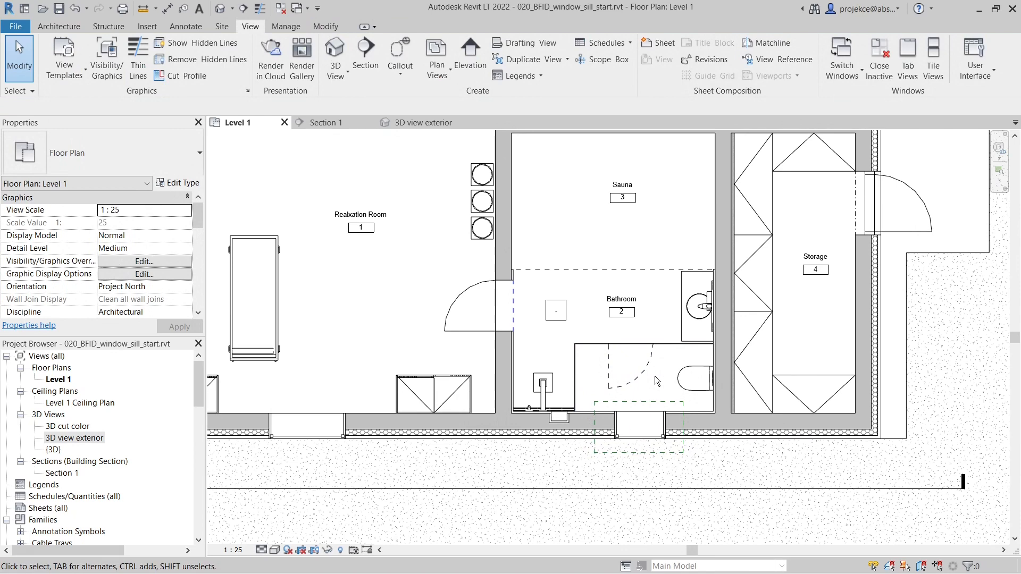
click(638, 429)
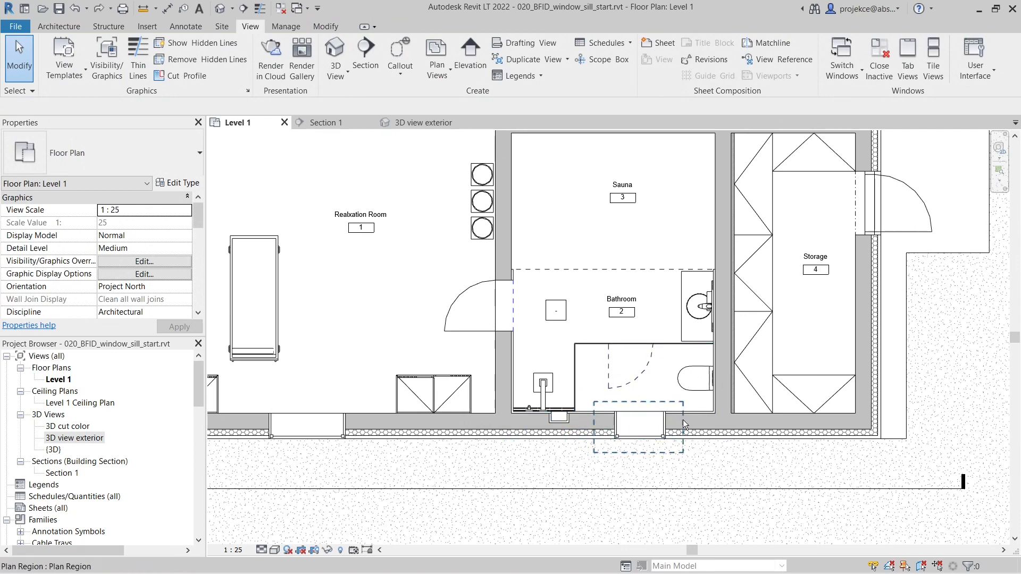
click(638, 427)
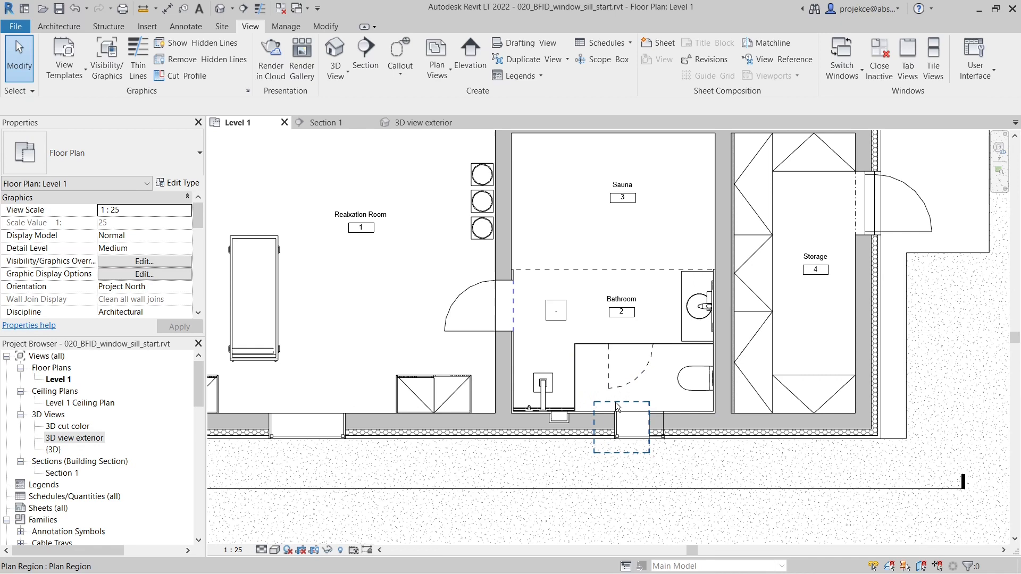
click(689, 377)
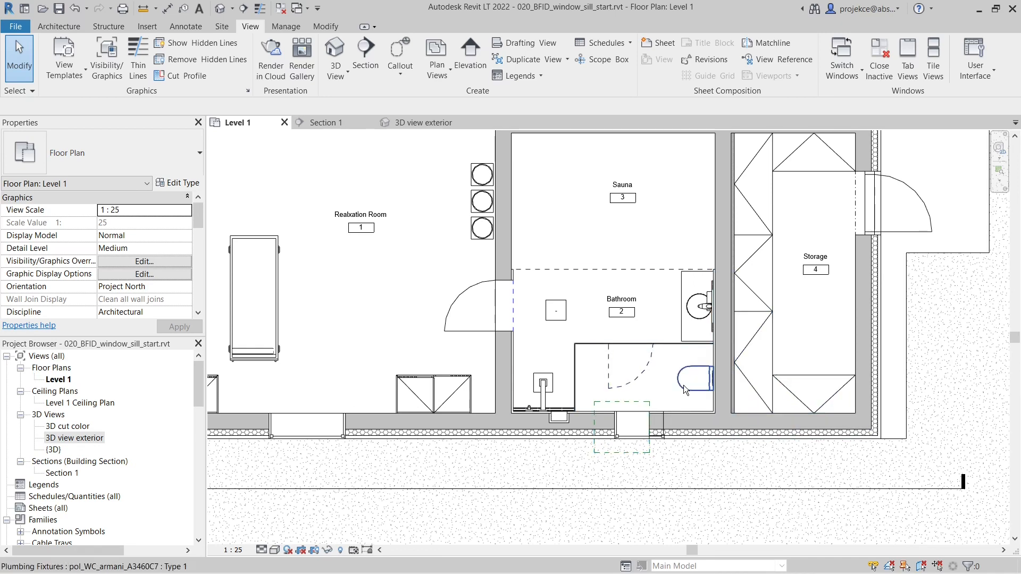